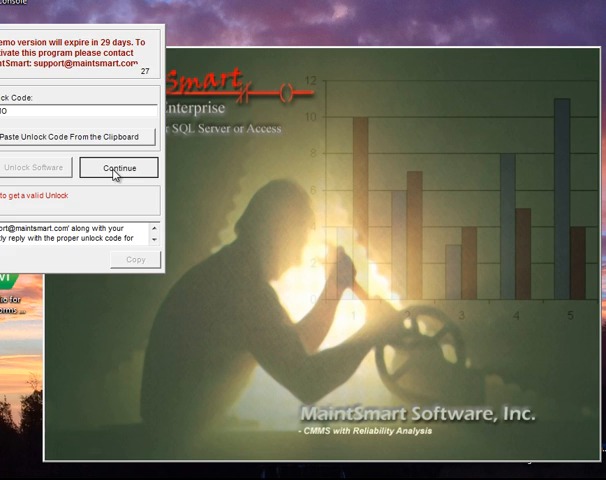
- Continue past the trial expiration notice to keep evaluating MaintSmart
left_click(120, 168)
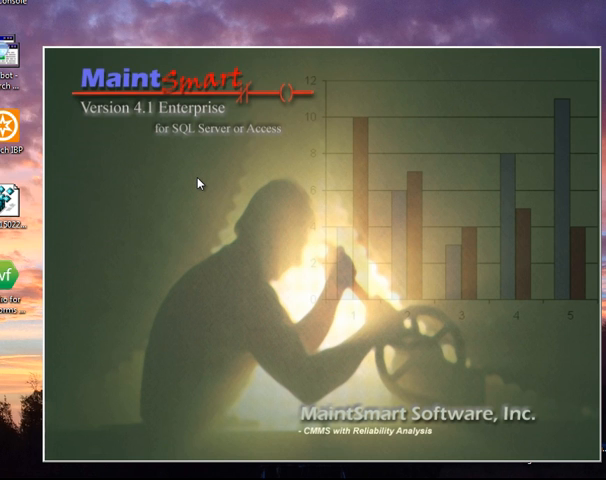
mouse_move(376, 270)
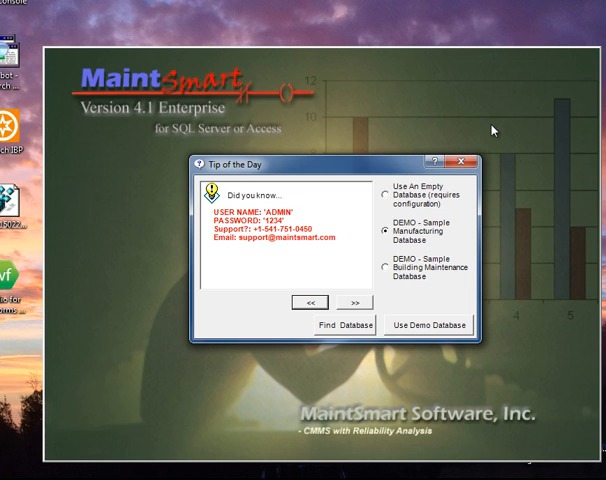
mouse_move(400, 232)
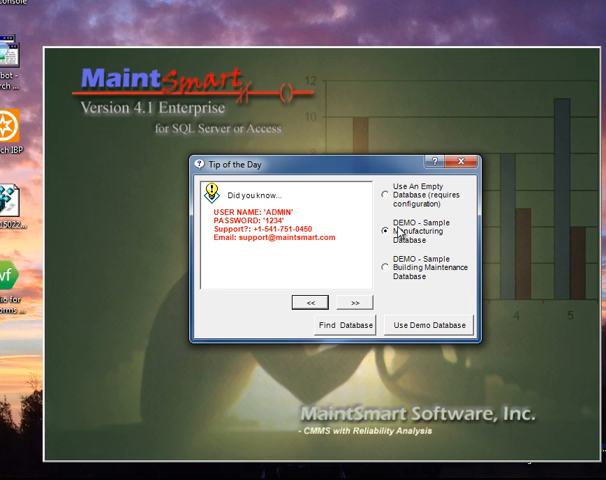
mouse_move(406, 252)
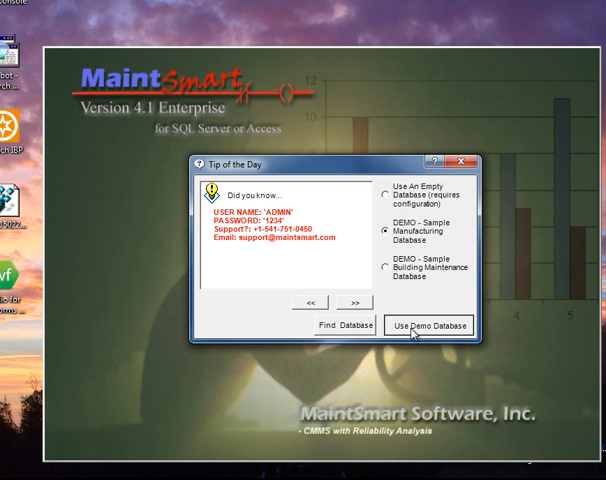
- Use the 'DEMO - Sample Manufacturing Database' from the Tip of the Day dialog
left_click(424, 324)
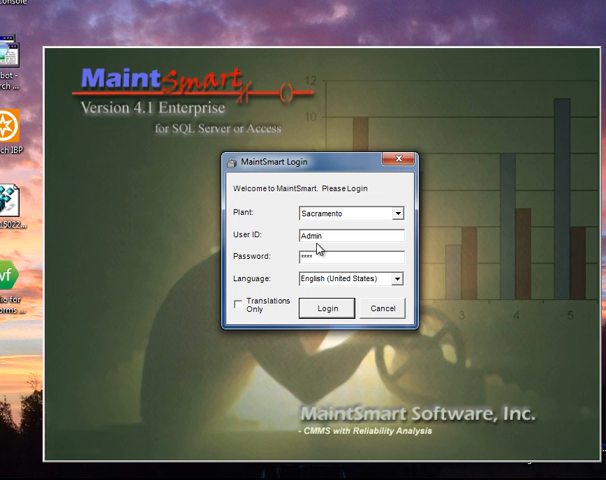
mouse_move(320, 260)
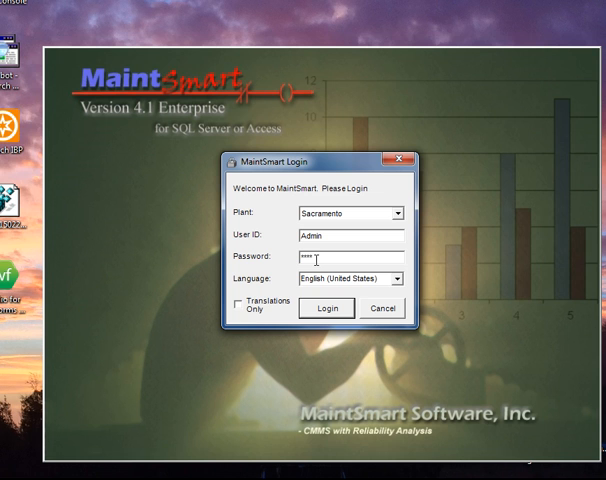
- Enter the Admin password and log in to the Sacramento plant
type("*")
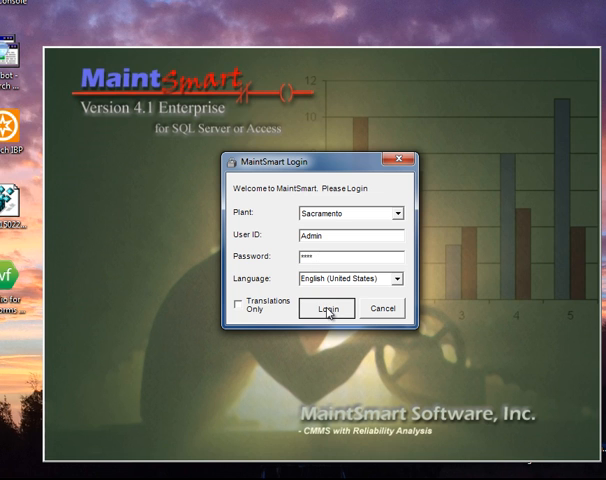
left_click(326, 308)
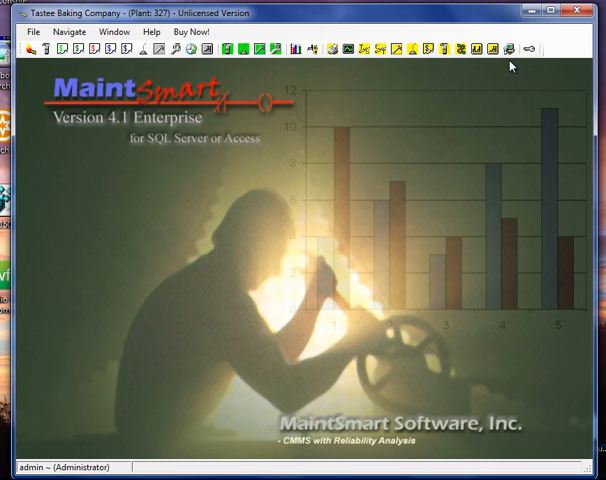
mouse_move(528, 50)
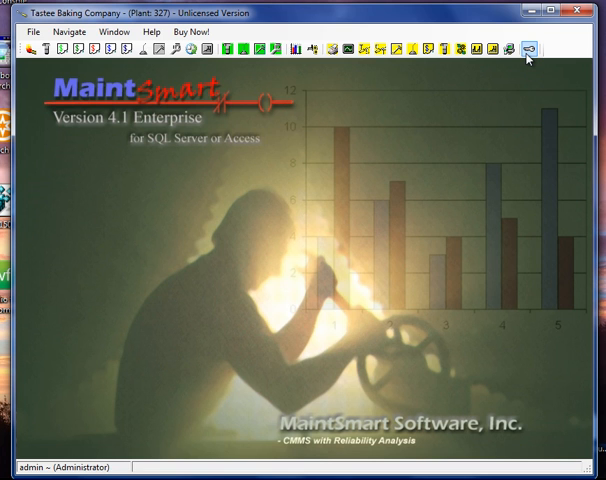
mouse_move(520, 92)
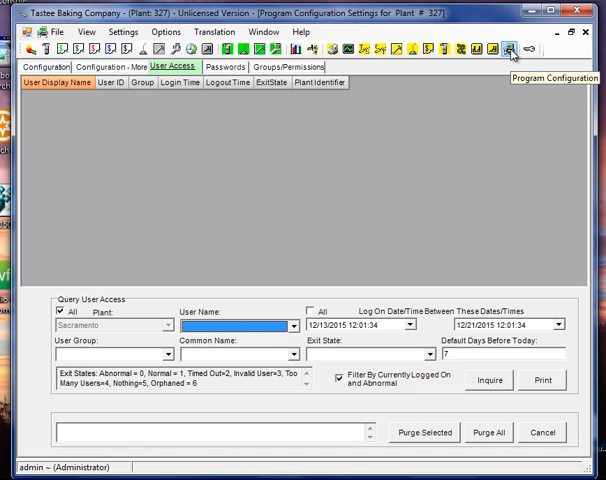
mouse_move(120, 108)
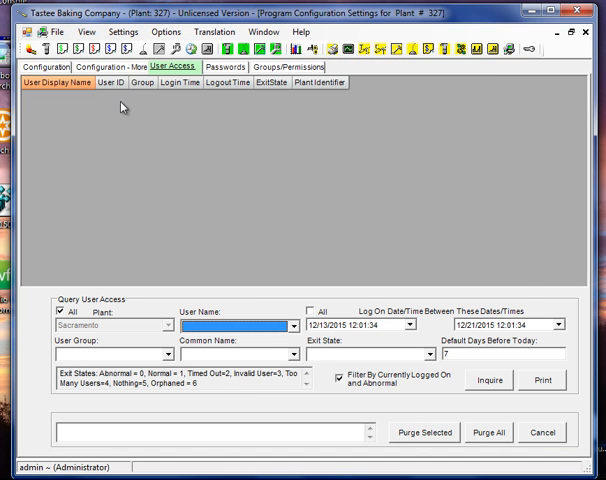
- Show the Configuration page with the database connection string and default plant details
left_click(42, 68)
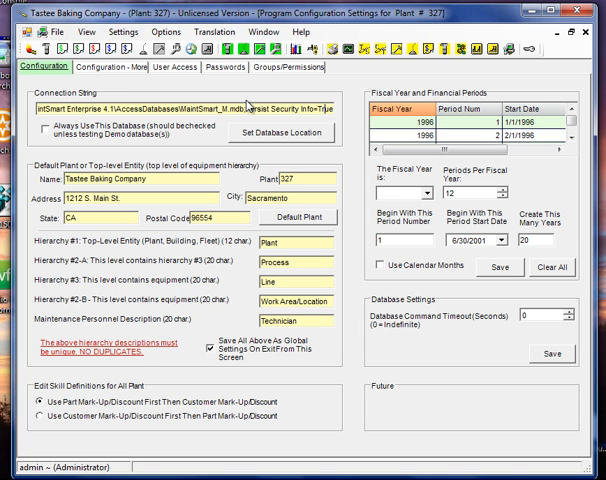
mouse_move(96, 190)
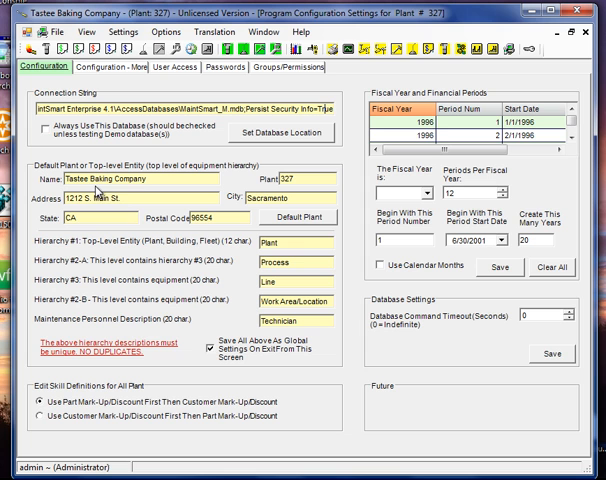
mouse_move(212, 270)
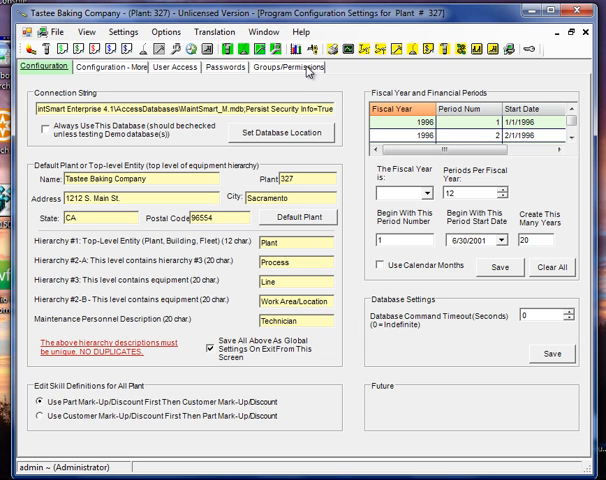
mouse_move(318, 76)
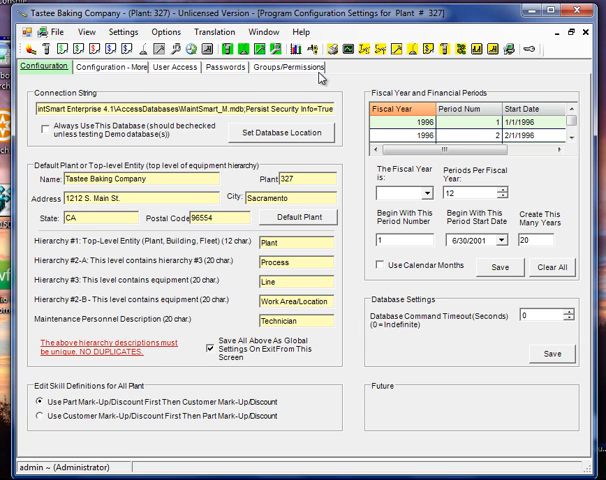
mouse_move(312, 100)
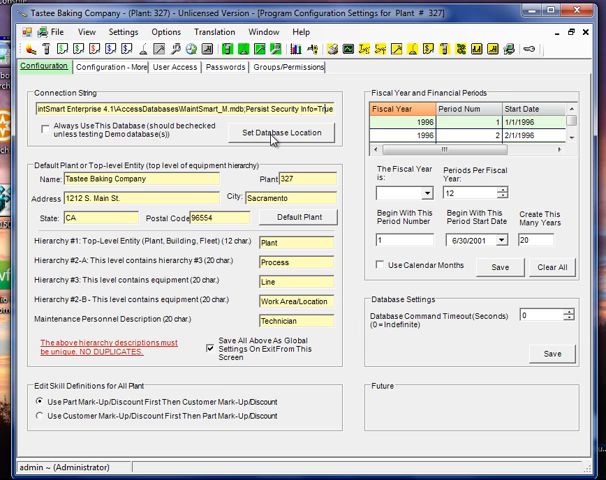
- Start Set Database Location and accept the shutdown warning to reach the Database Connection wizard
left_click(280, 132)
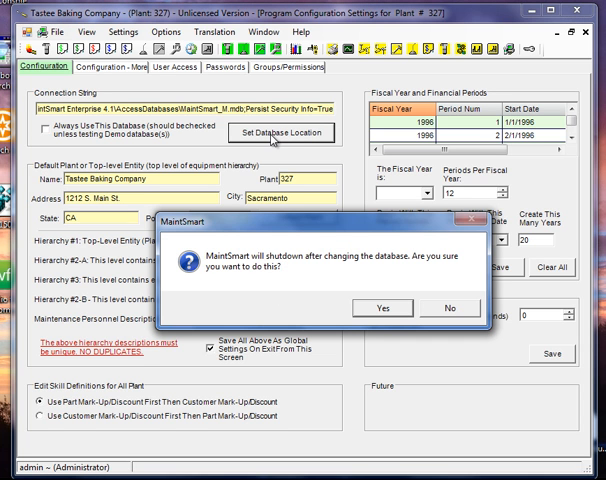
mouse_move(376, 268)
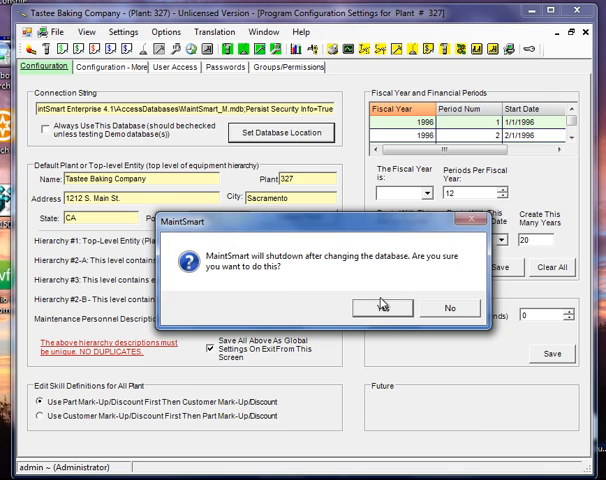
left_click(372, 308)
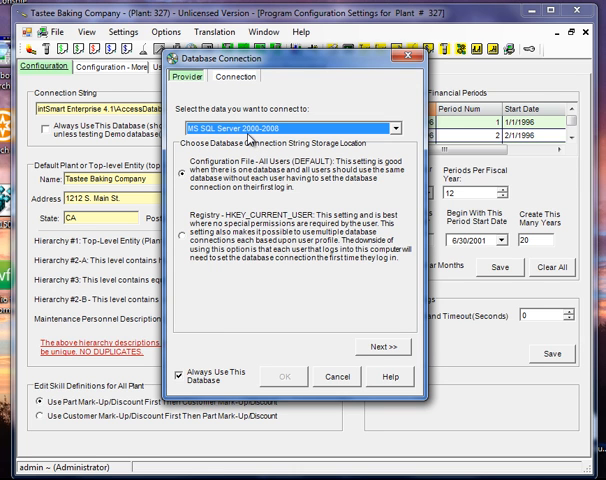
mouse_move(188, 184)
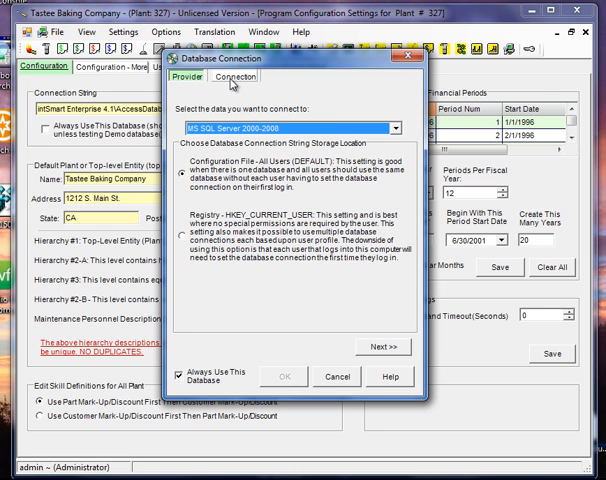
- Enter server BUS-2013 and a MaintSmart demo database name, then test the connection (login fails)
left_click(234, 76)
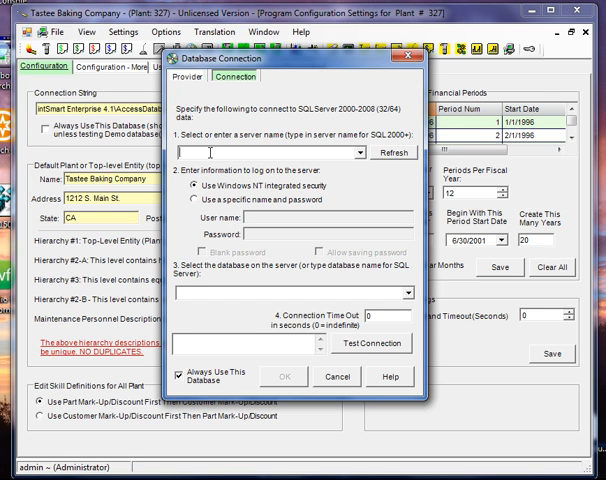
type("BUS")
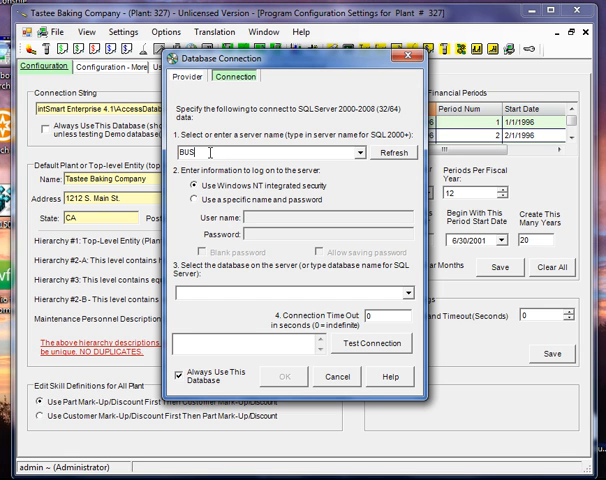
type("-2013")
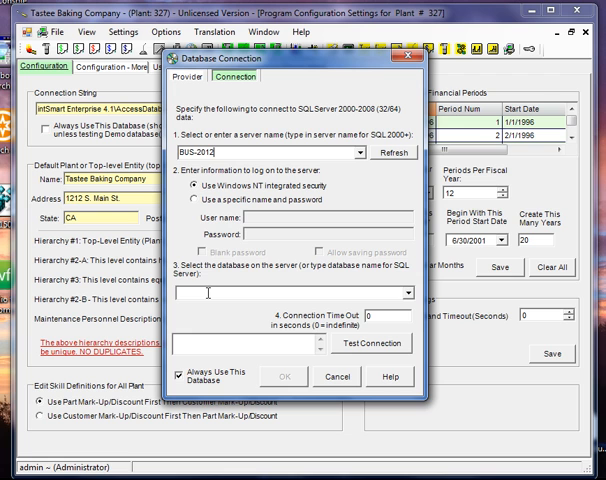
type("M")
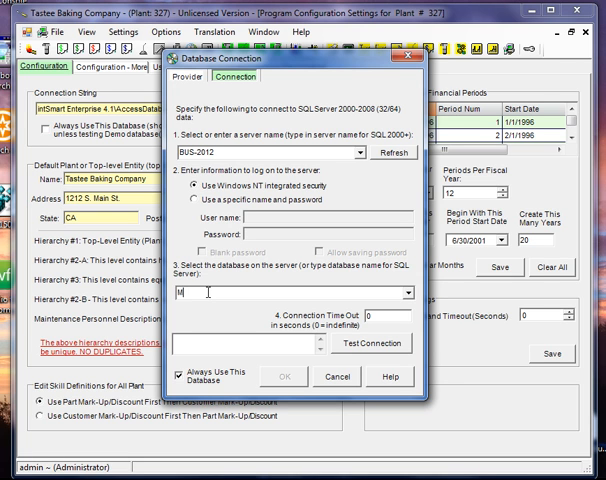
type("MaintSmg")
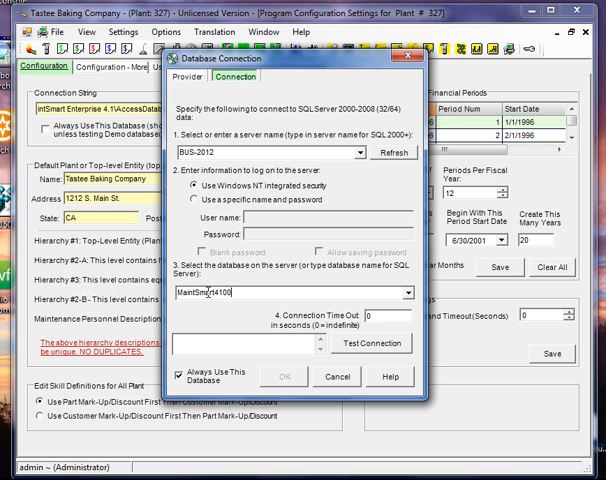
type("Demo")
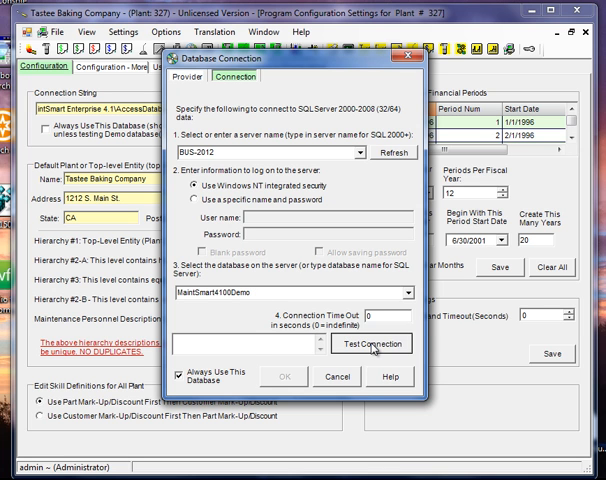
left_click(372, 344)
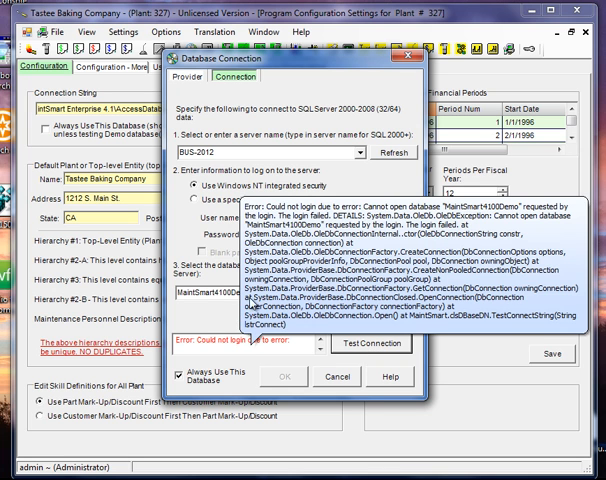
- Dismiss the error, retest with the corrected database name successfully, and accept the new connection
left_click(196, 298)
type("Demo")
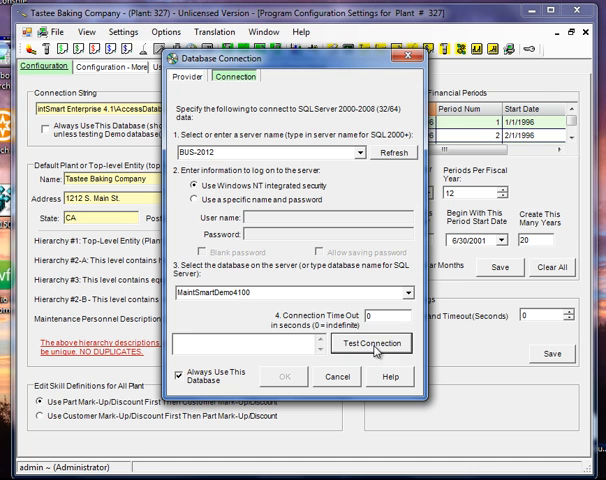
left_click(372, 344)
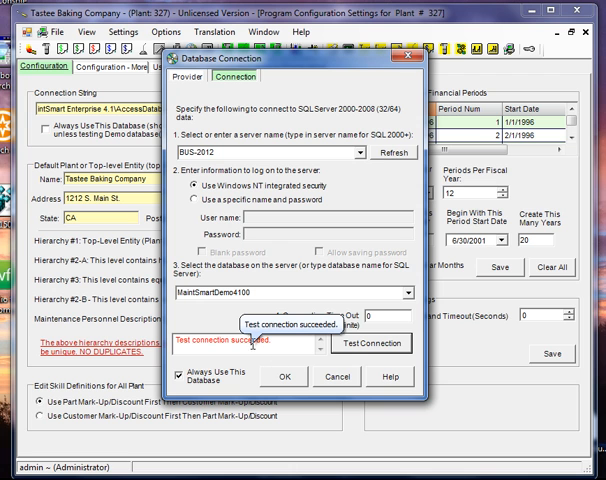
left_click(286, 376)
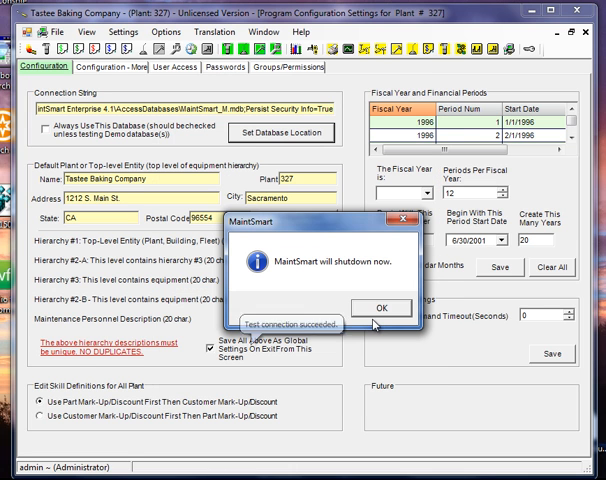